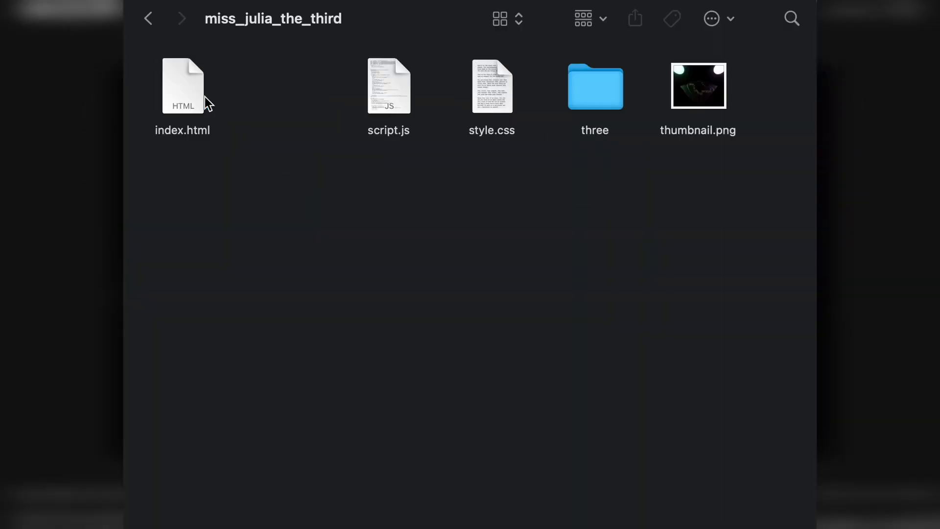
# Cycle the artwork's pixel density and random variations until a purple moon scene appears
pyautogui.click(594, 87)
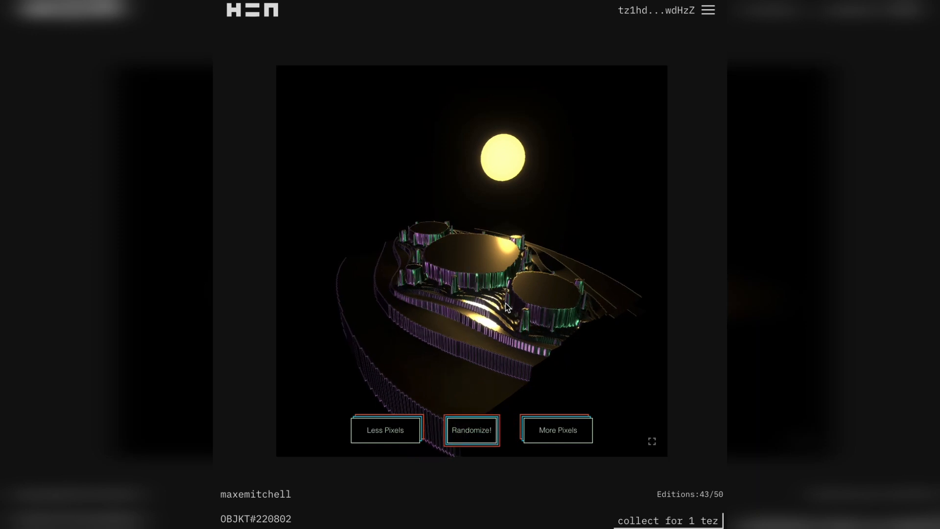
pyautogui.click(555, 429)
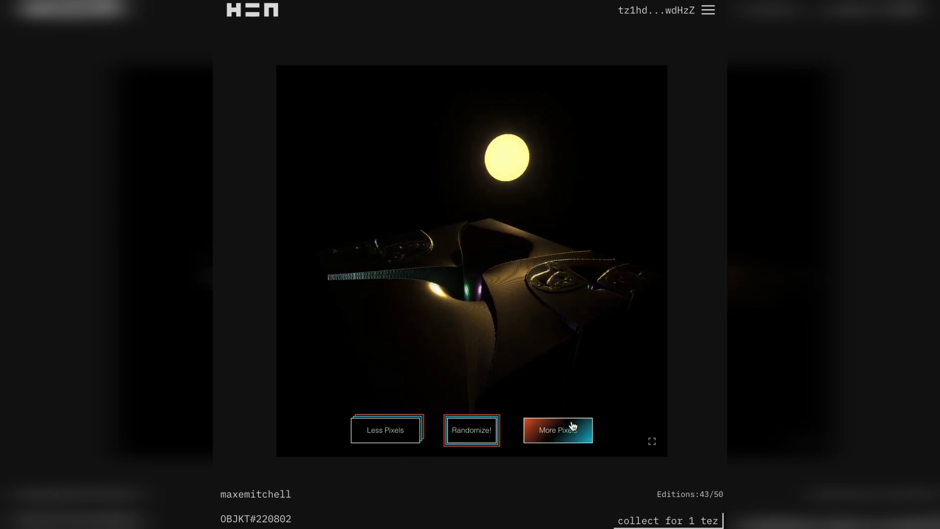
pyautogui.click(385, 430)
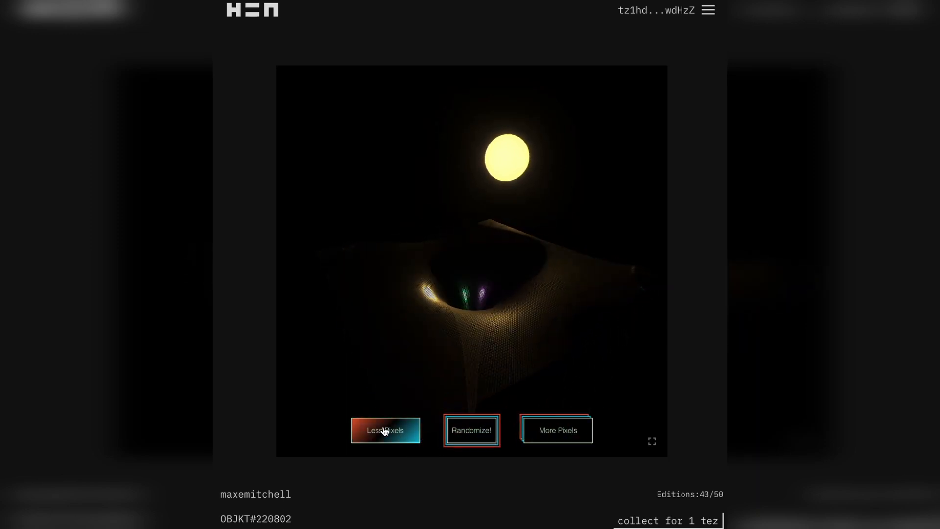
pyautogui.click(385, 430)
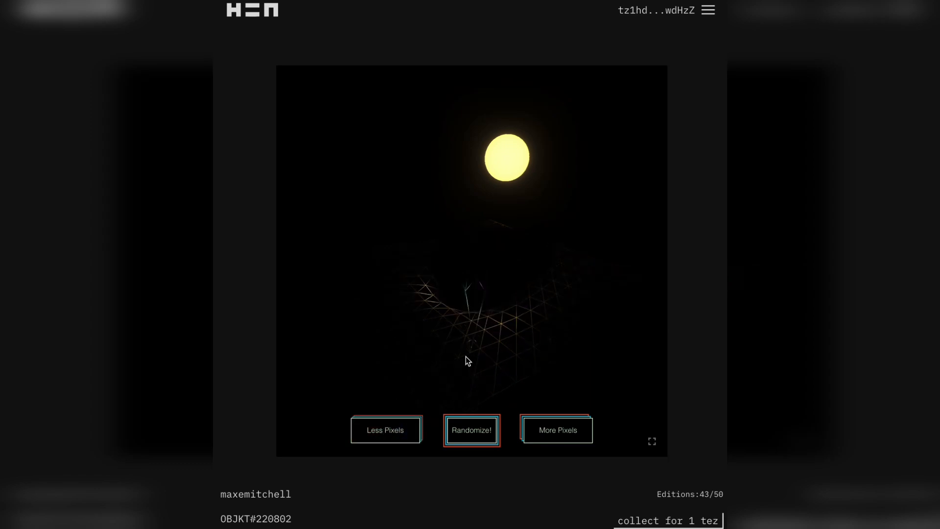
pyautogui.click(470, 430)
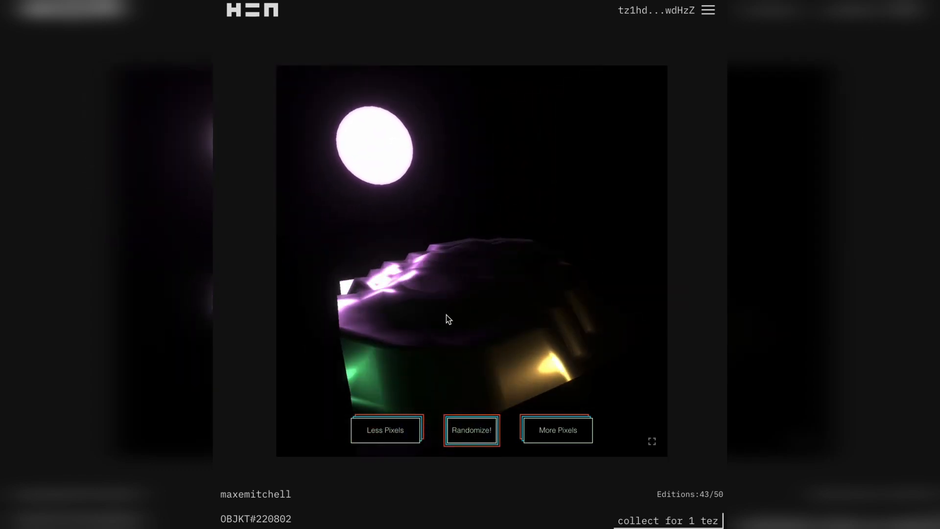
pyautogui.click(385, 430)
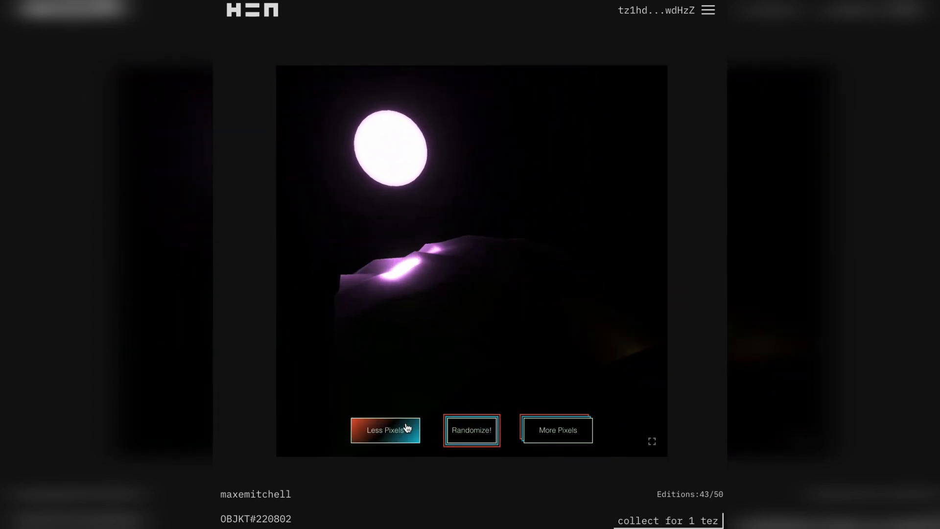